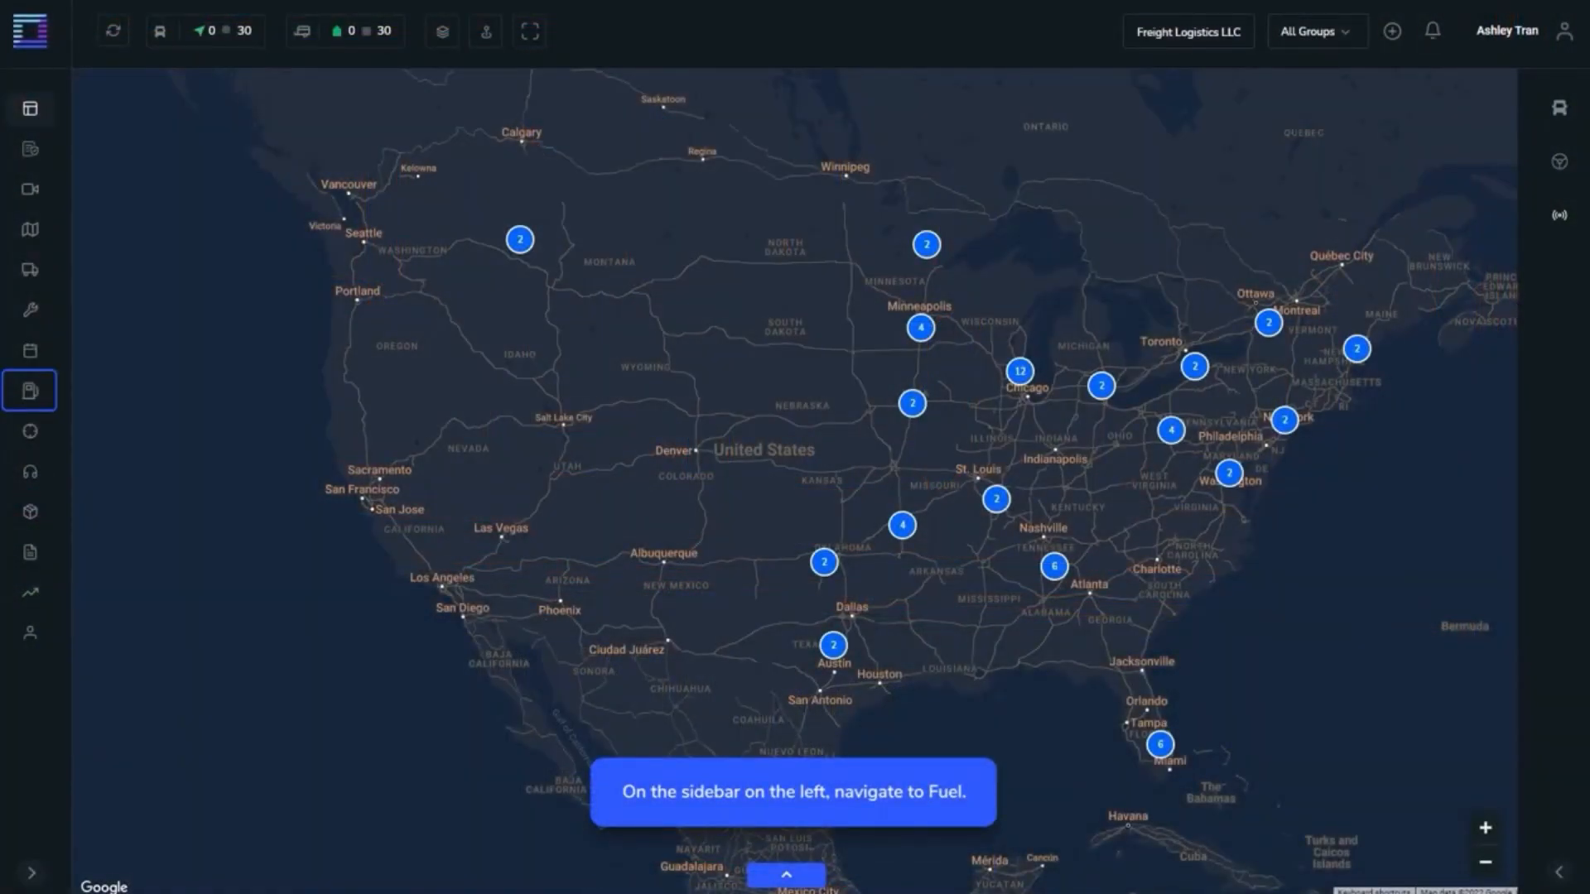
Review Top 5 Vehicles by Cost, CPG and Volume in Fuel, then show Fuel Purchases.
{"action": "left_click", "coordinate": [30, 390]}
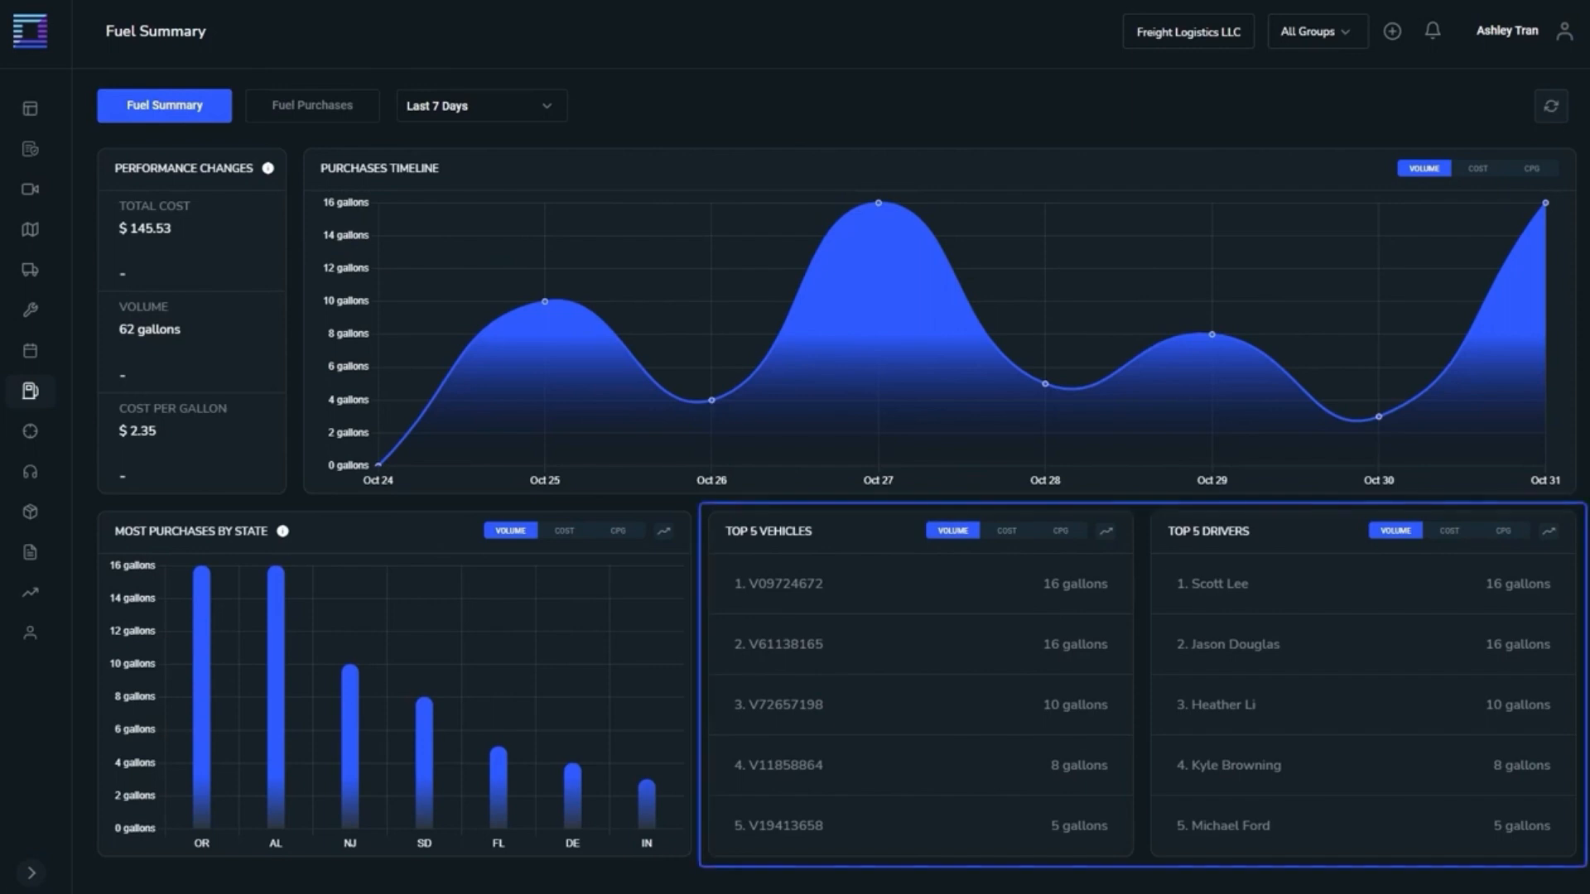
{"action": "left_click", "coordinate": [1006, 530]}
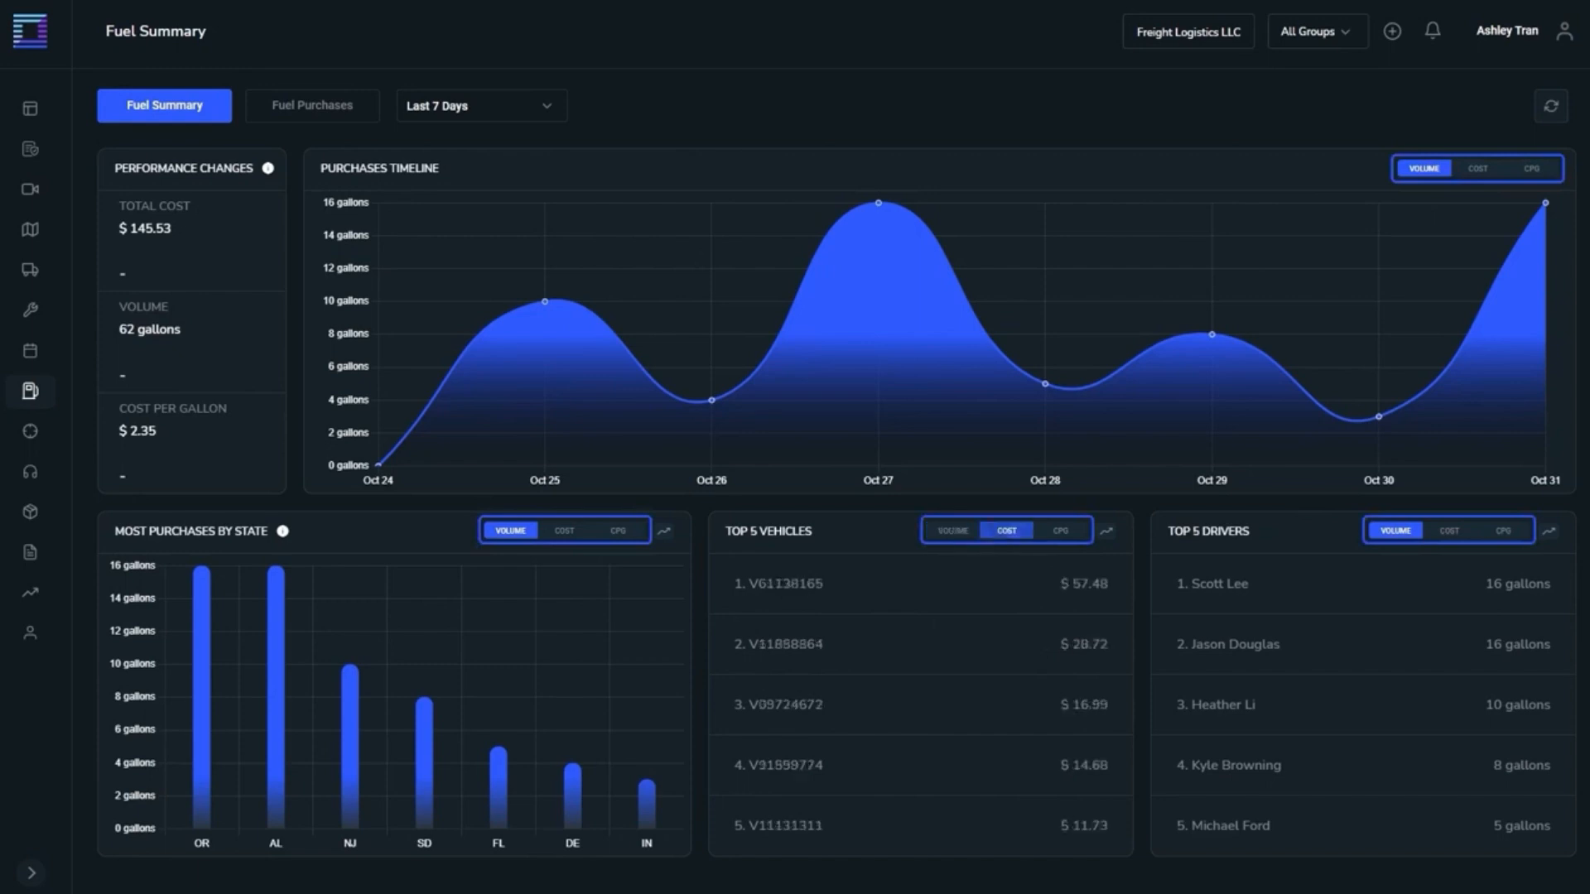
{"action": "left_click", "coordinate": [1061, 530]}
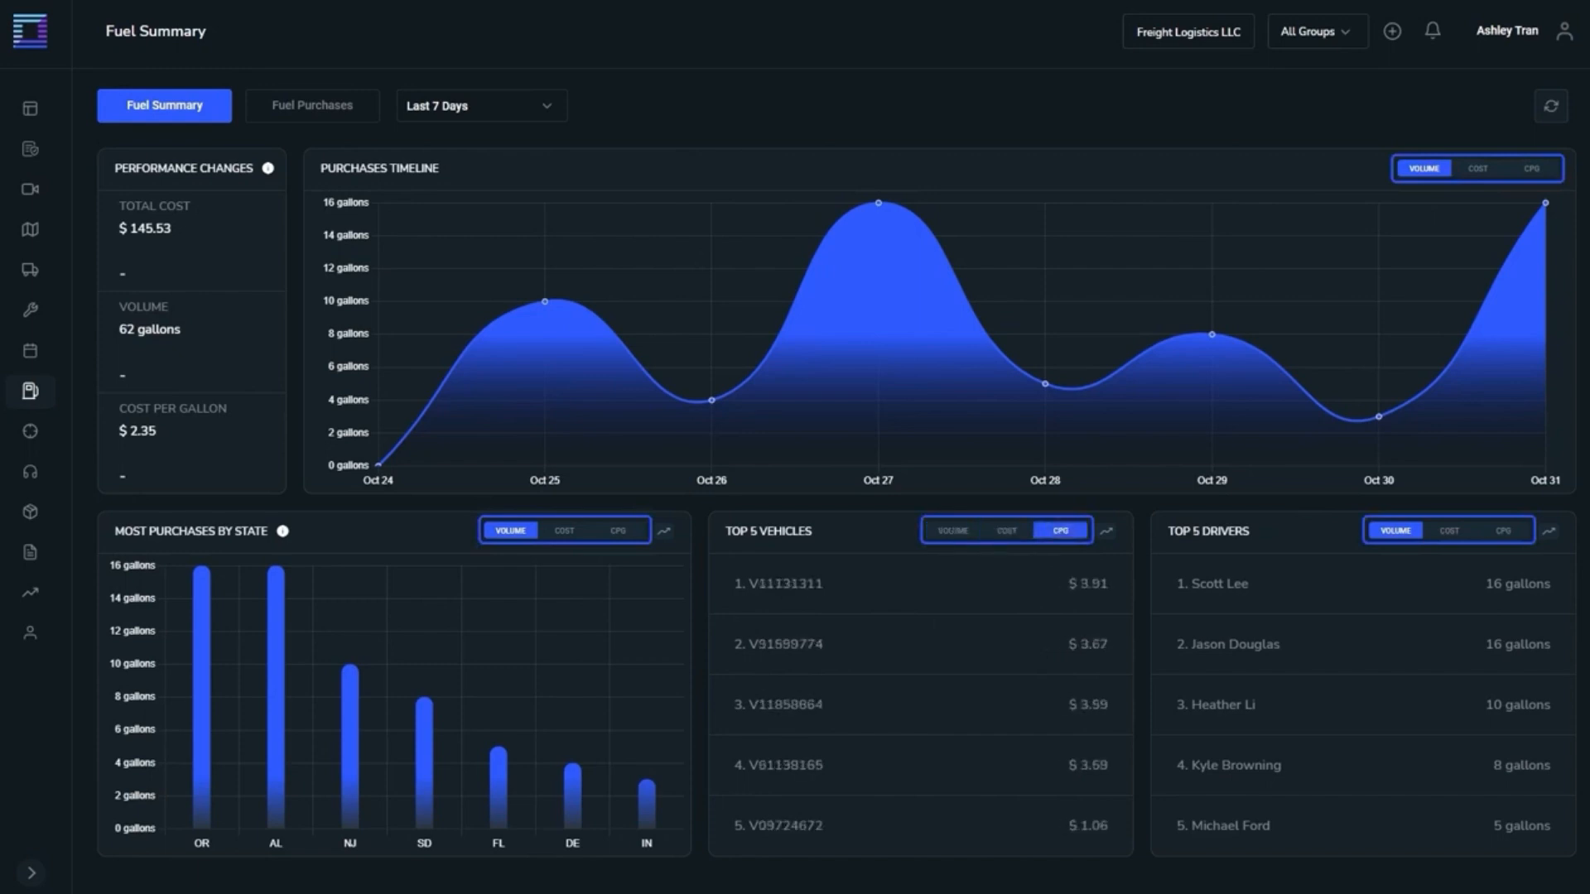
{"action": "left_click", "coordinate": [951, 530]}
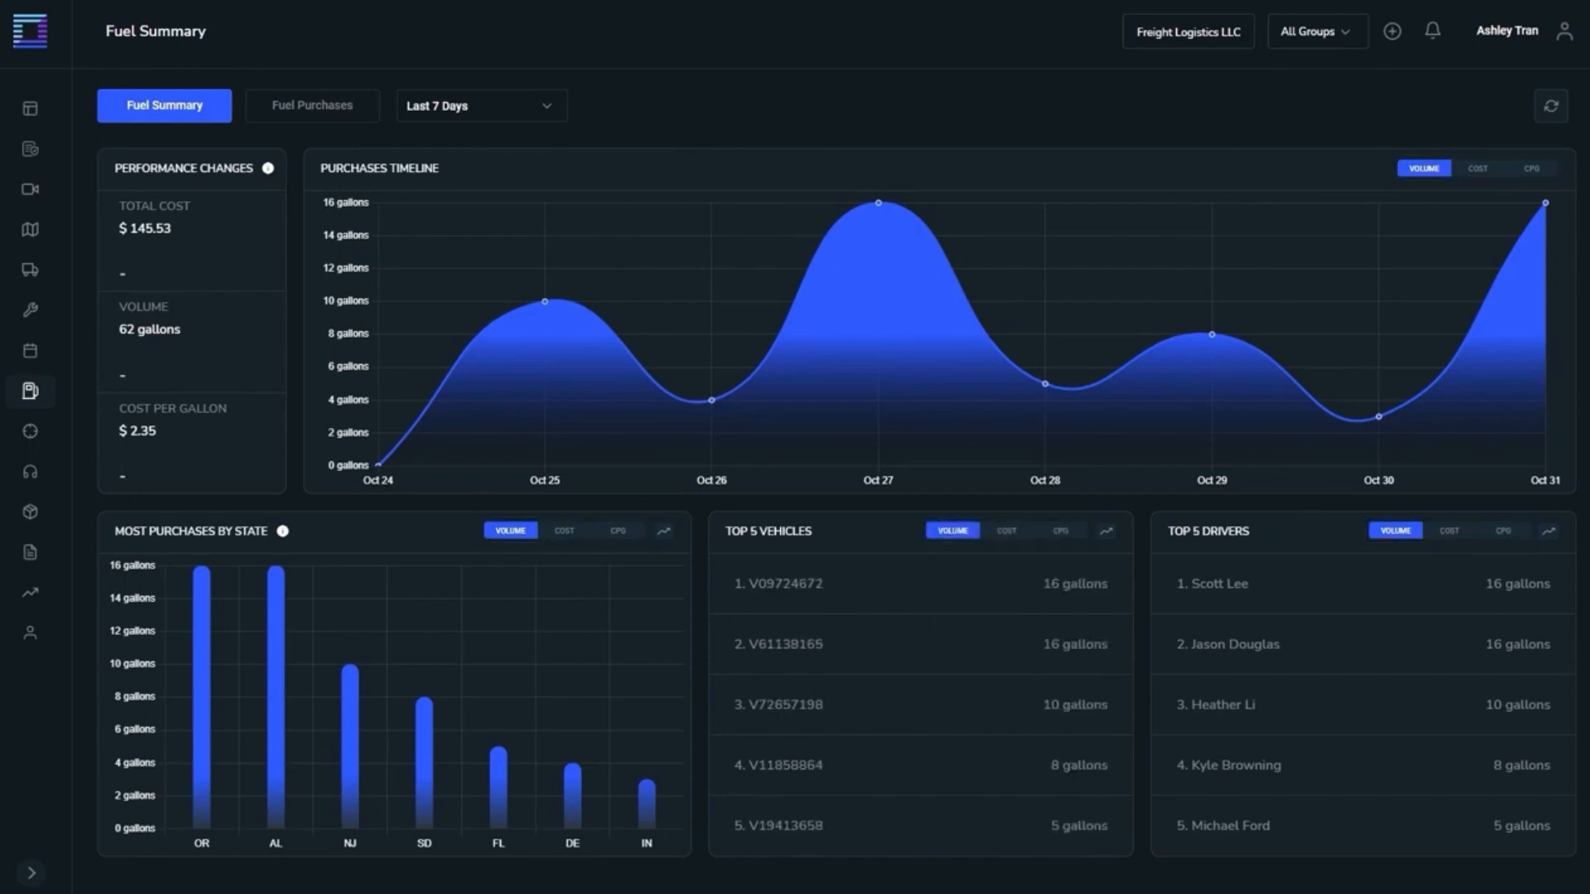
{"action": "left_click", "coordinate": [312, 105]}
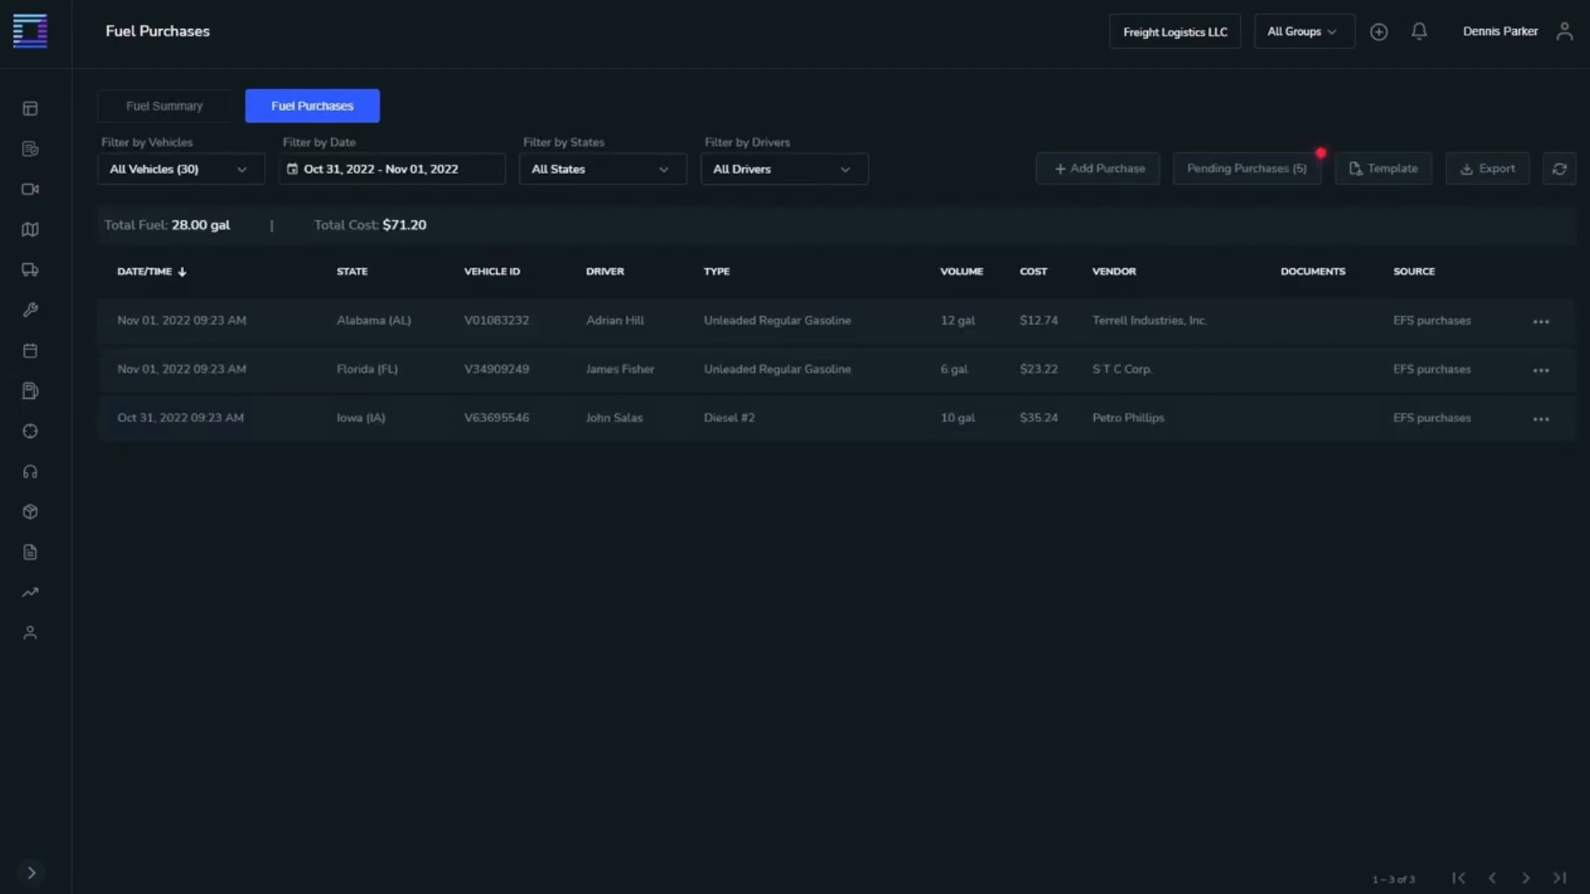
{"action": "left_click", "coordinate": [149, 270]}
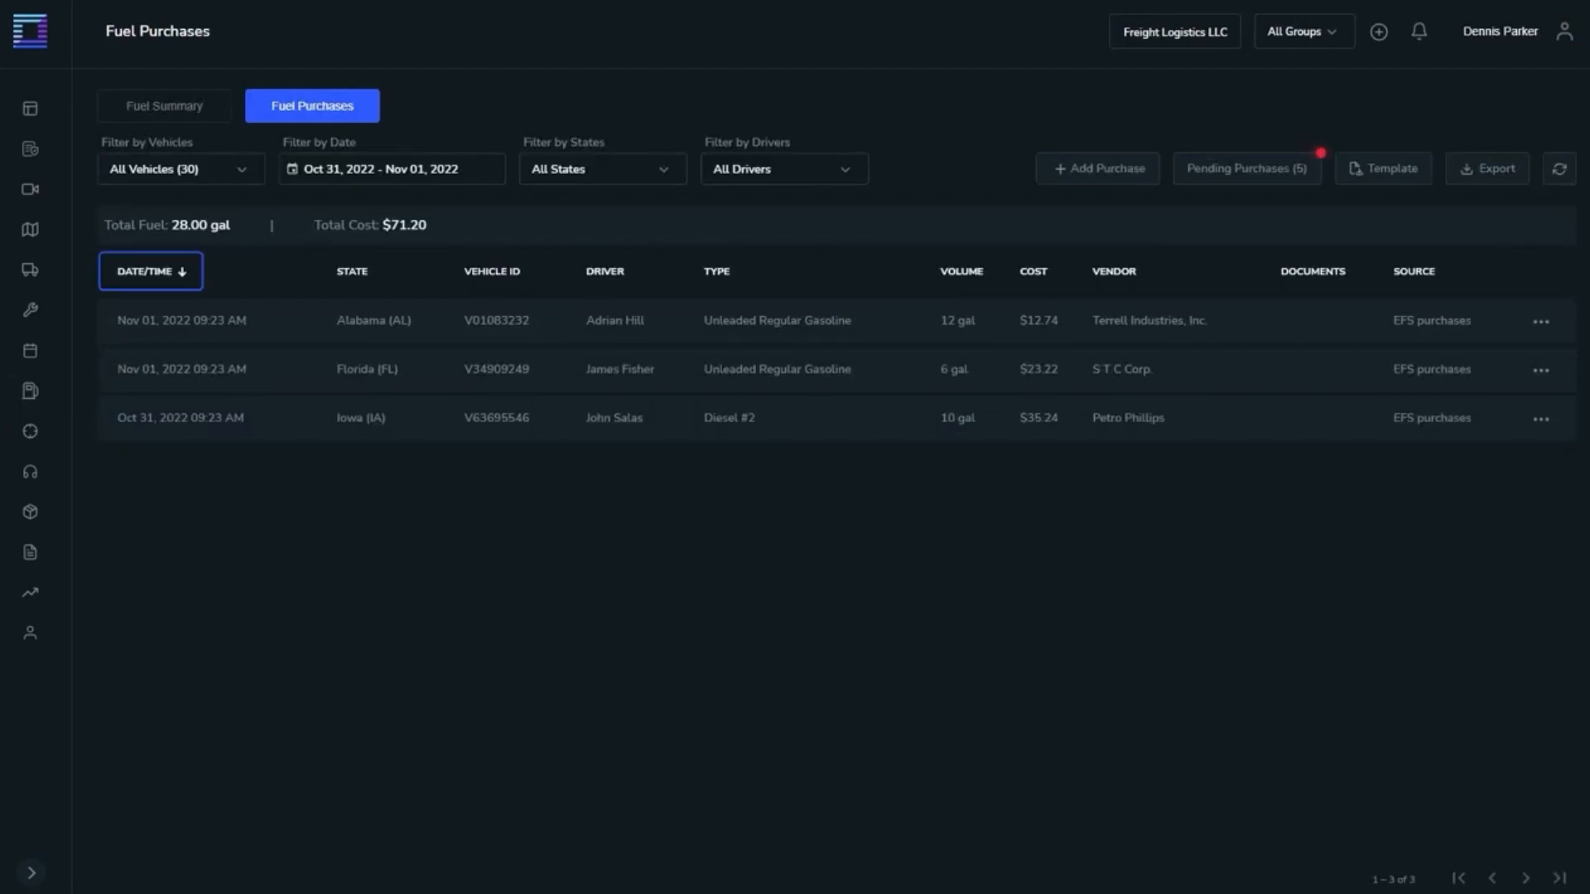
{"action": "left_click", "coordinate": [352, 271]}
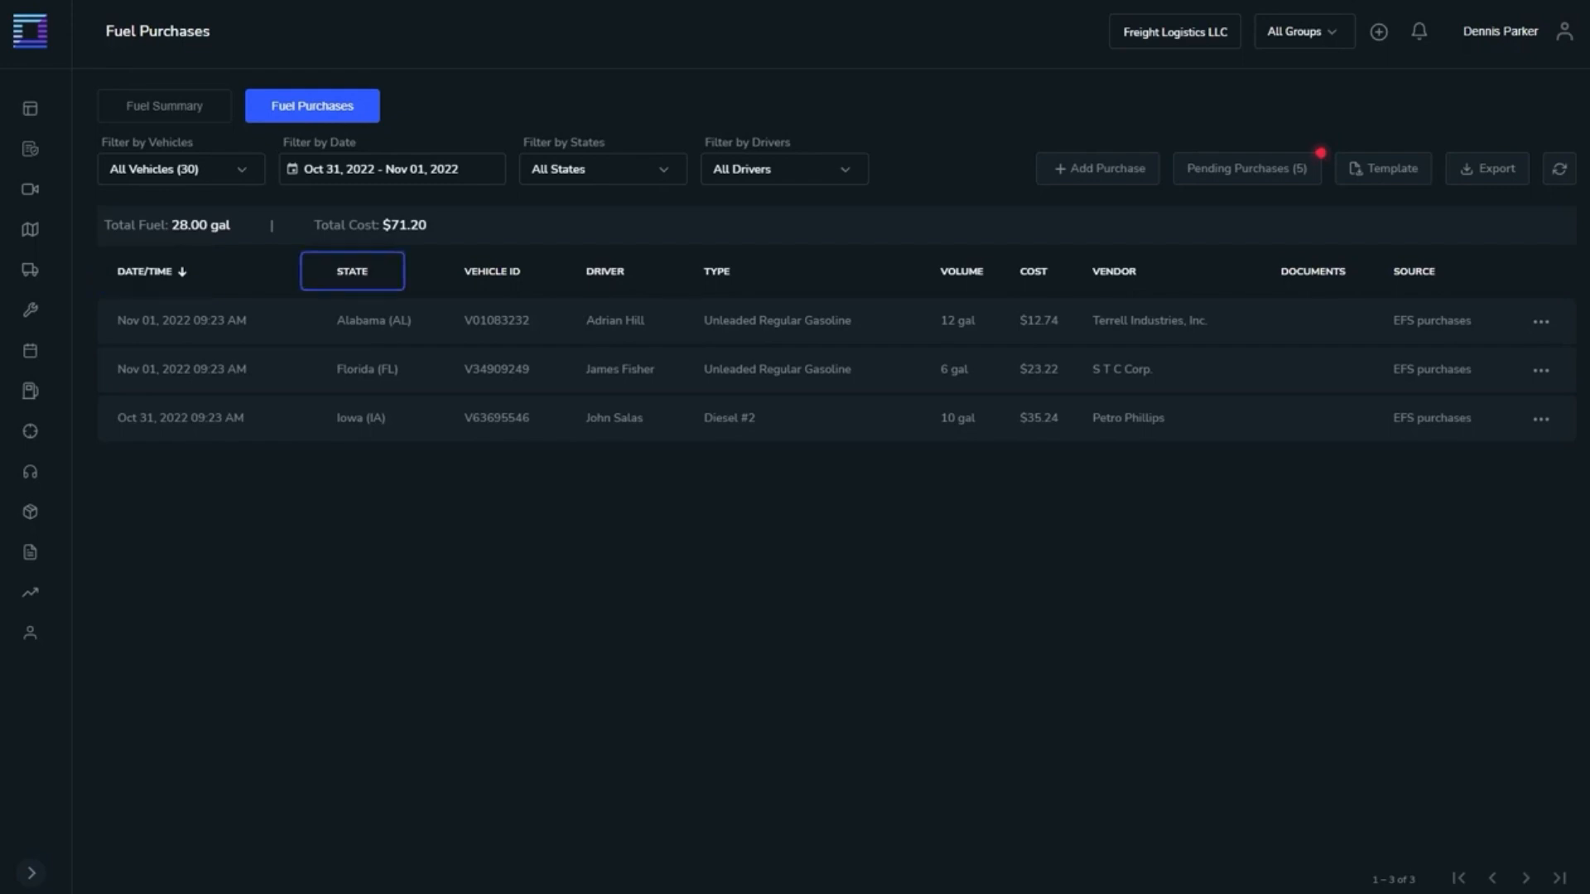
{"action": "left_click", "coordinate": [605, 271]}
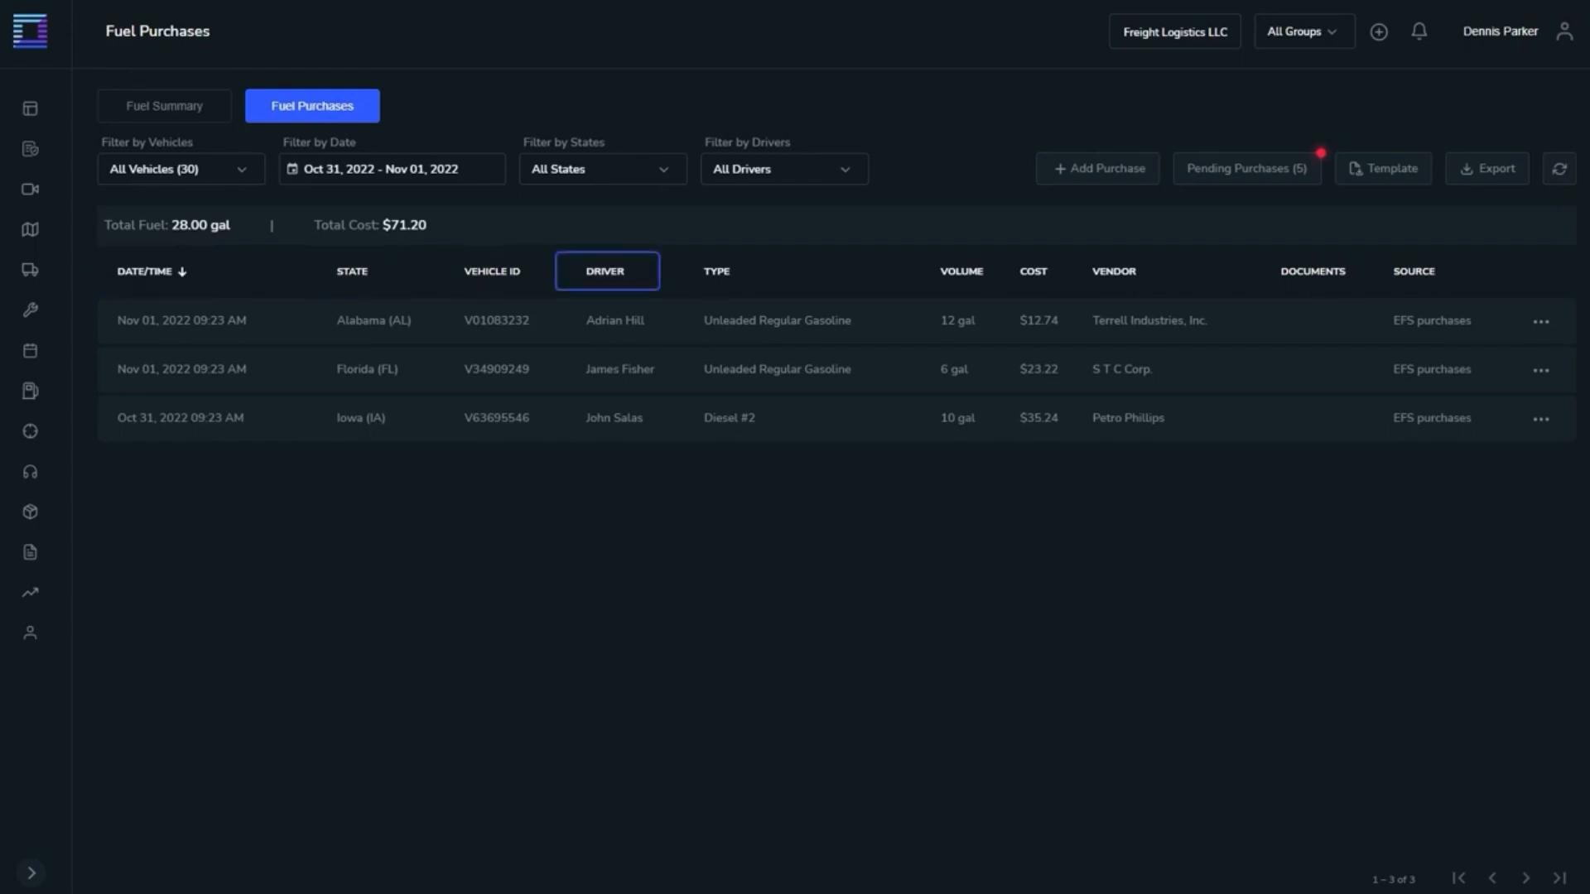
{"action": "left_click", "coordinate": [715, 271]}
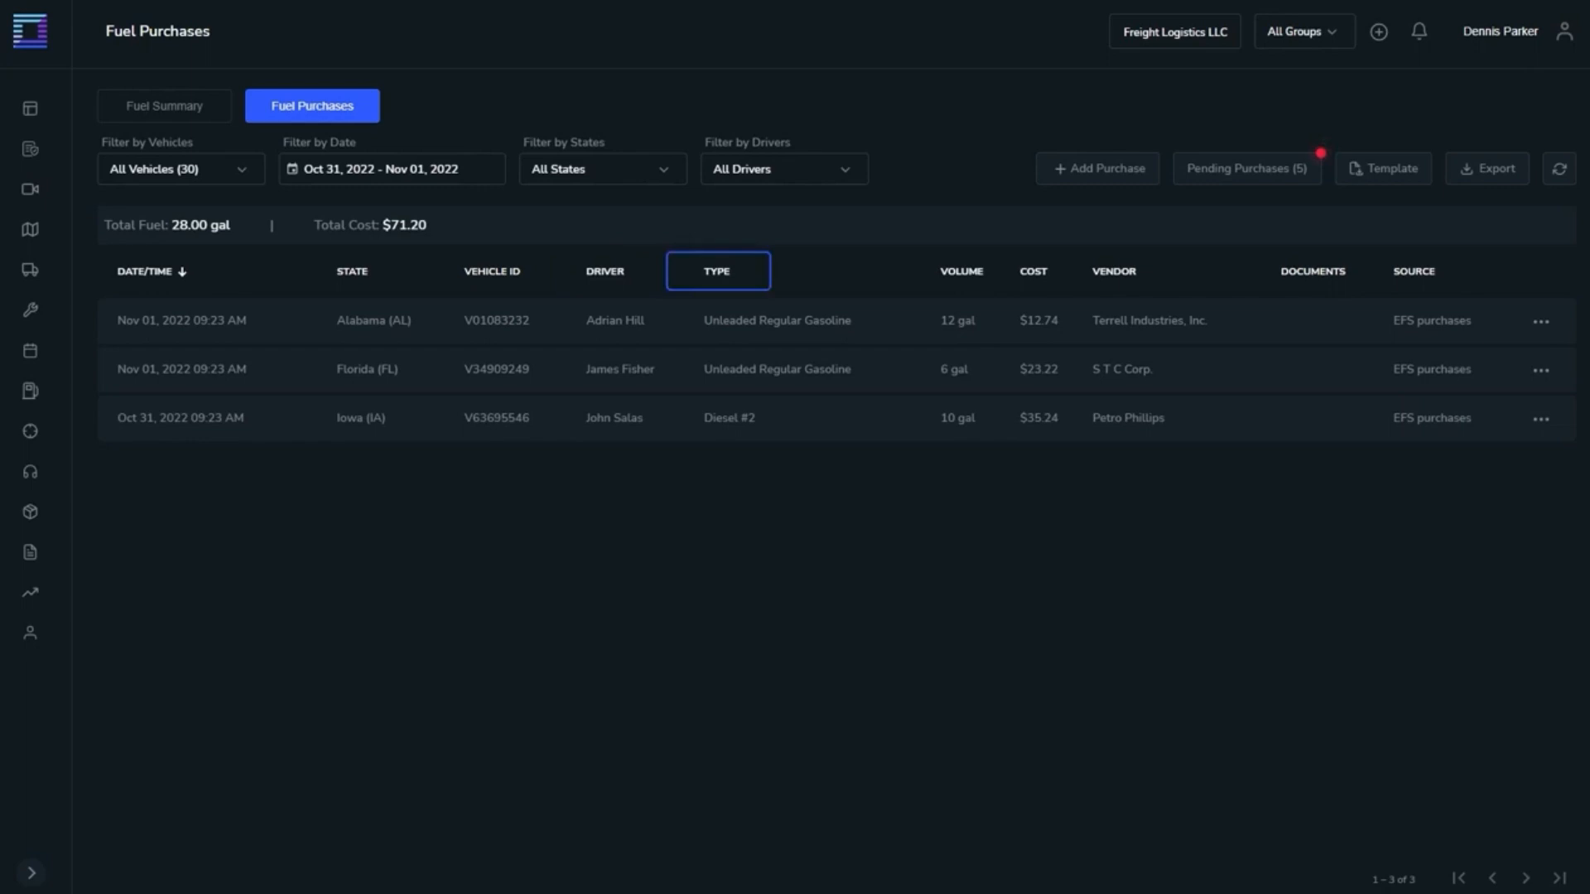
{"action": "left_click", "coordinate": [1031, 271]}
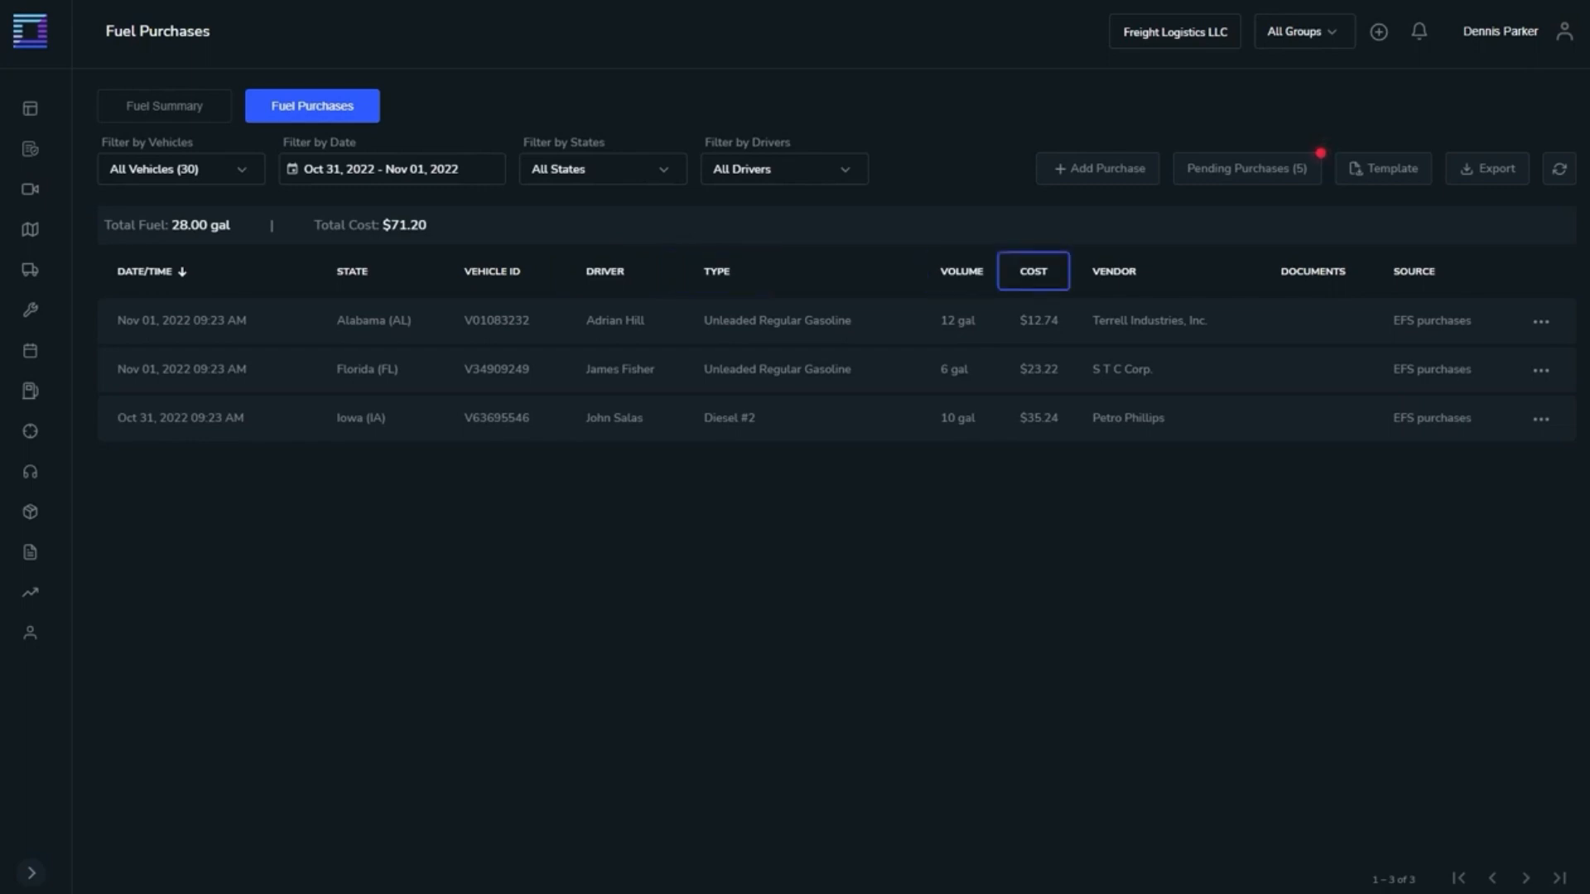
{"action": "left_click", "coordinate": [1112, 270]}
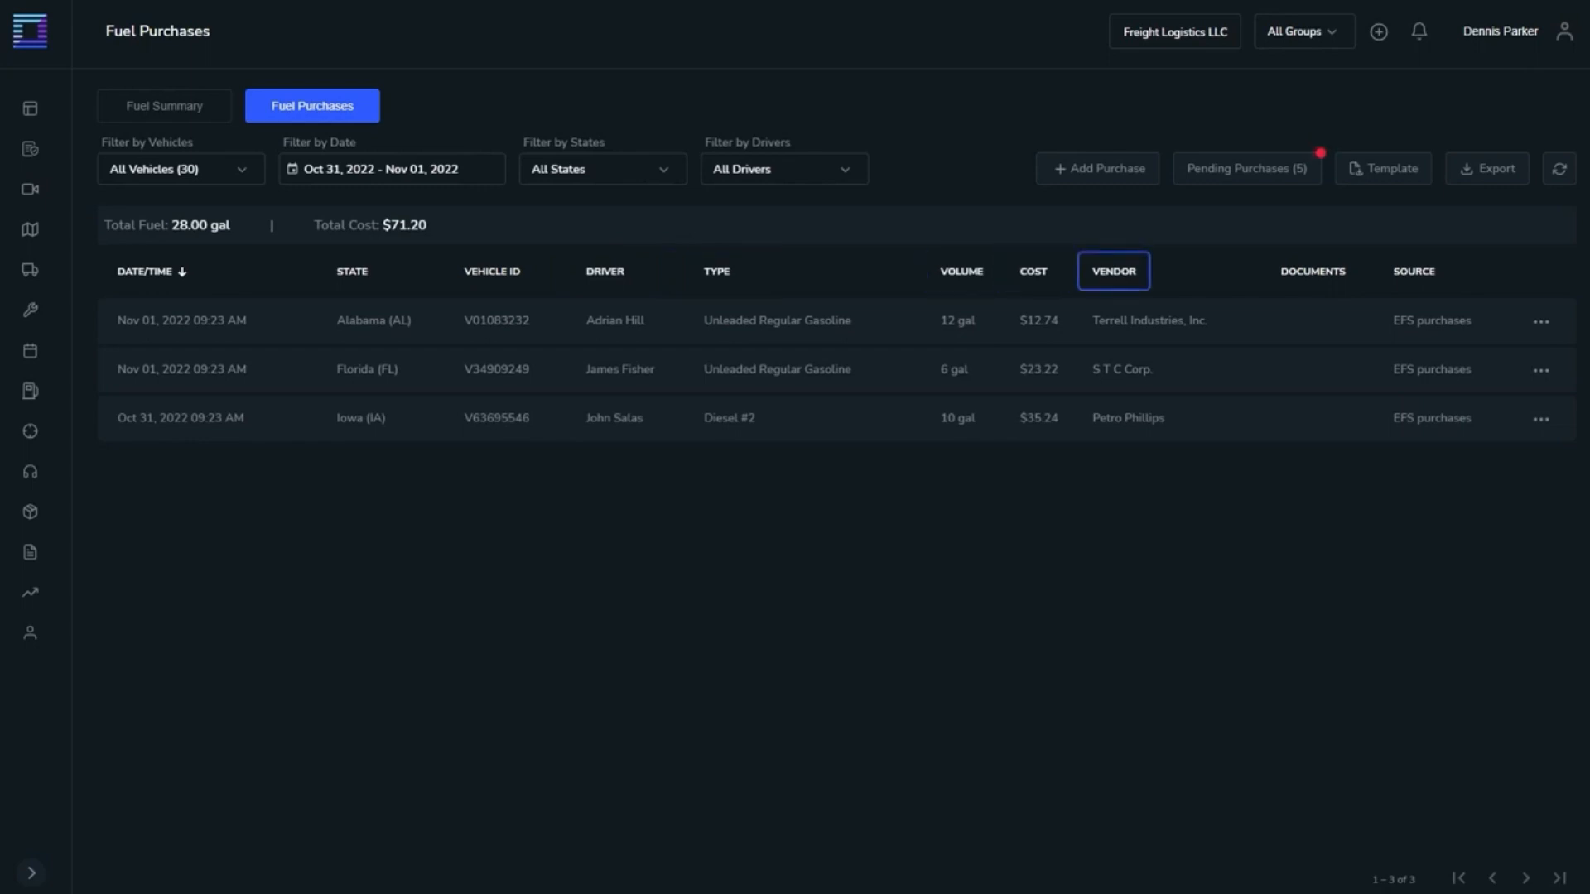
{"action": "left_click", "coordinate": [1312, 271]}
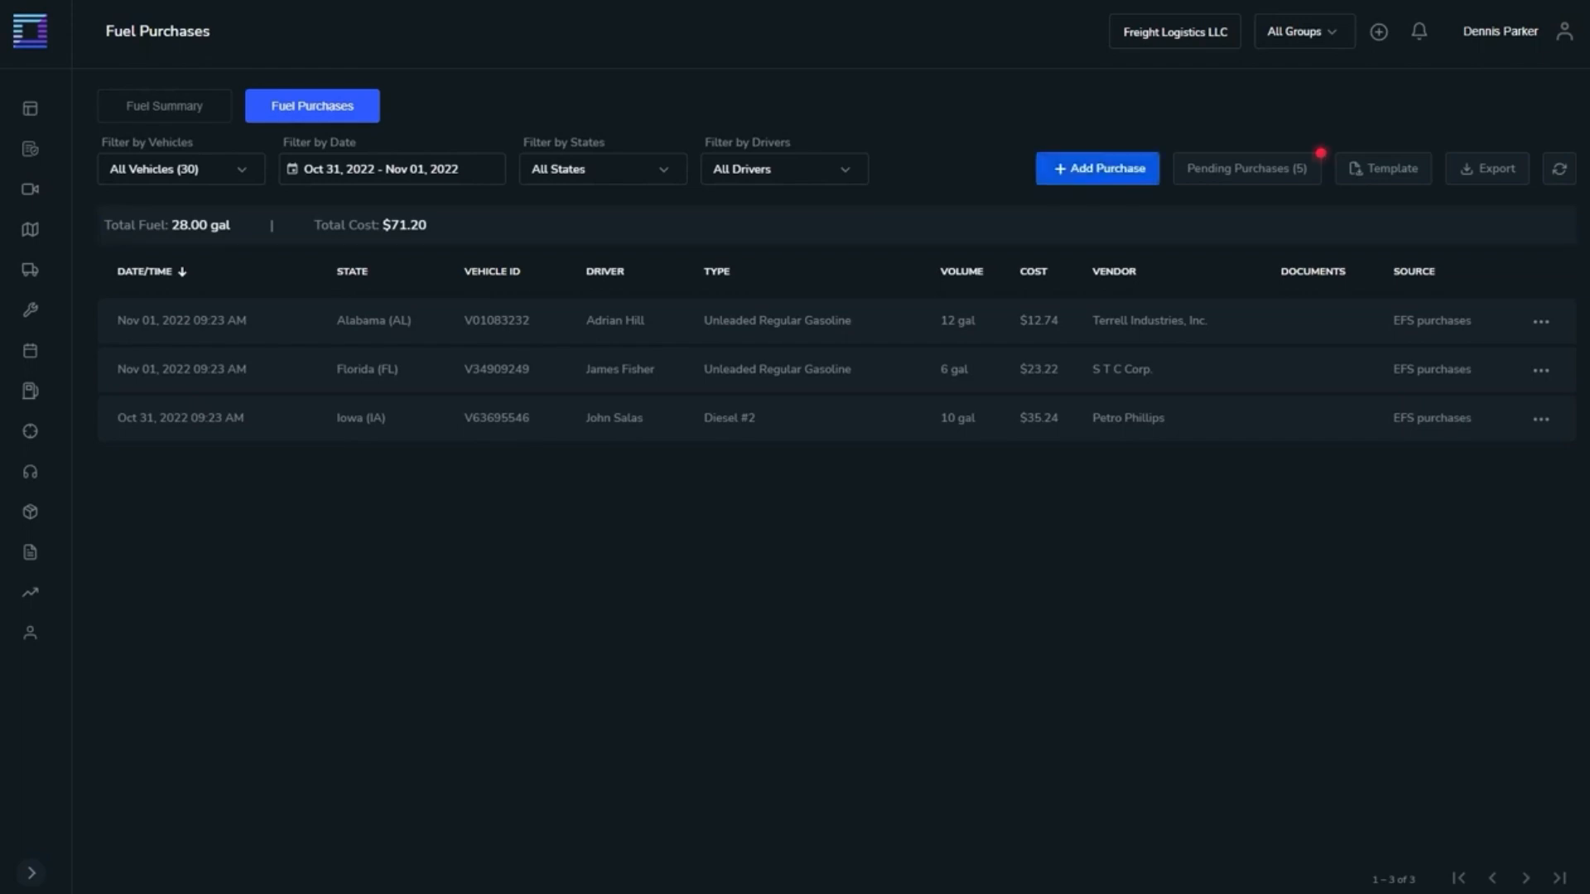
{"action": "left_click", "coordinate": [1097, 167]}
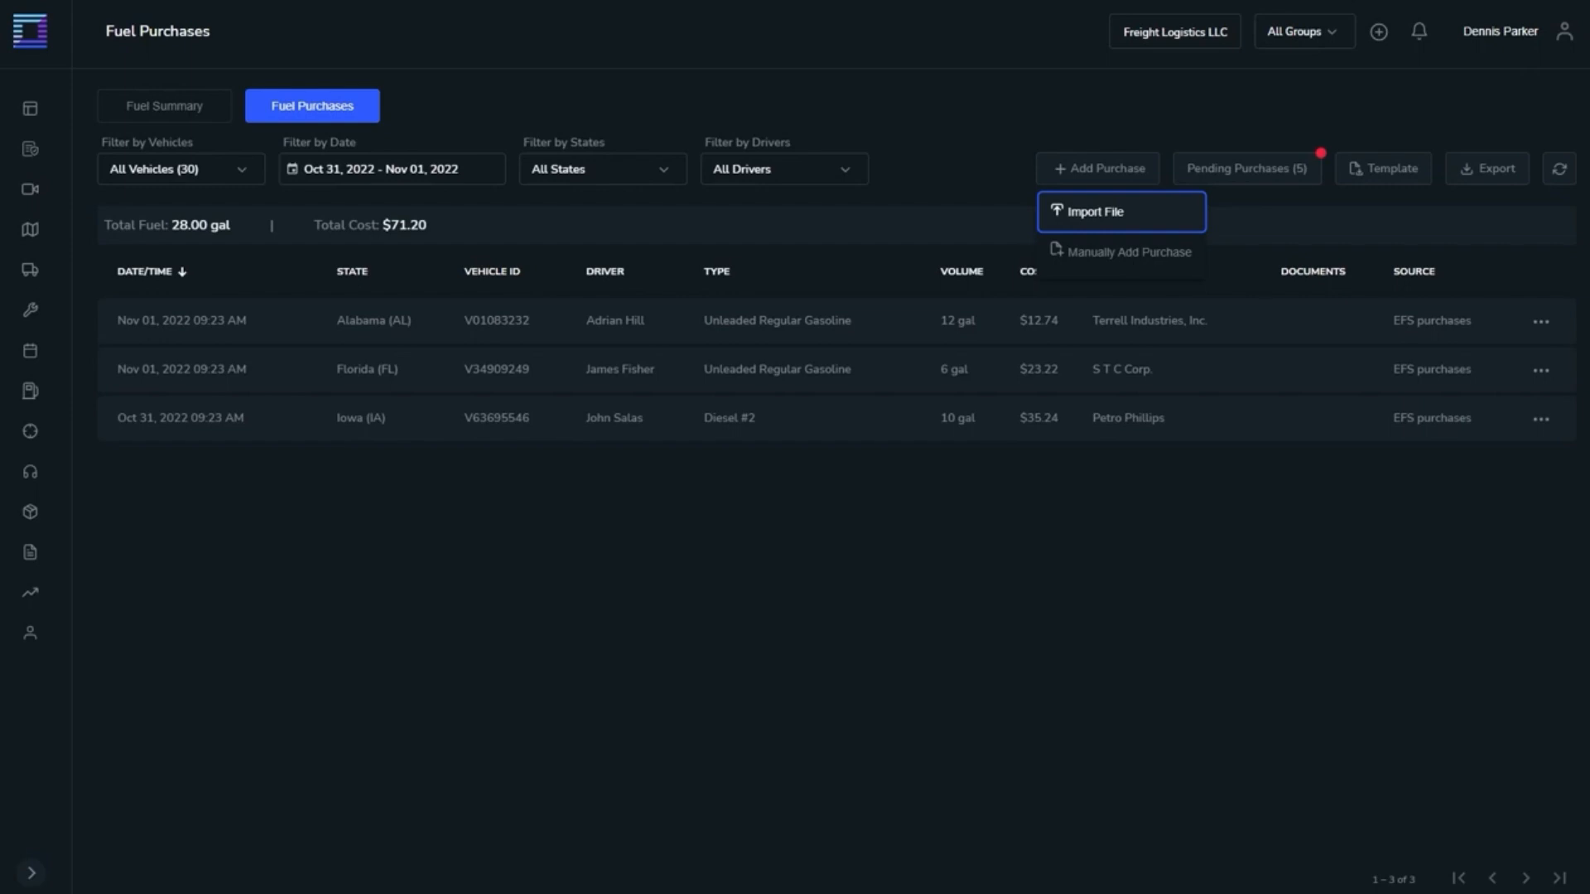
{"action": "mouse_move", "coordinate": [1119, 252]}
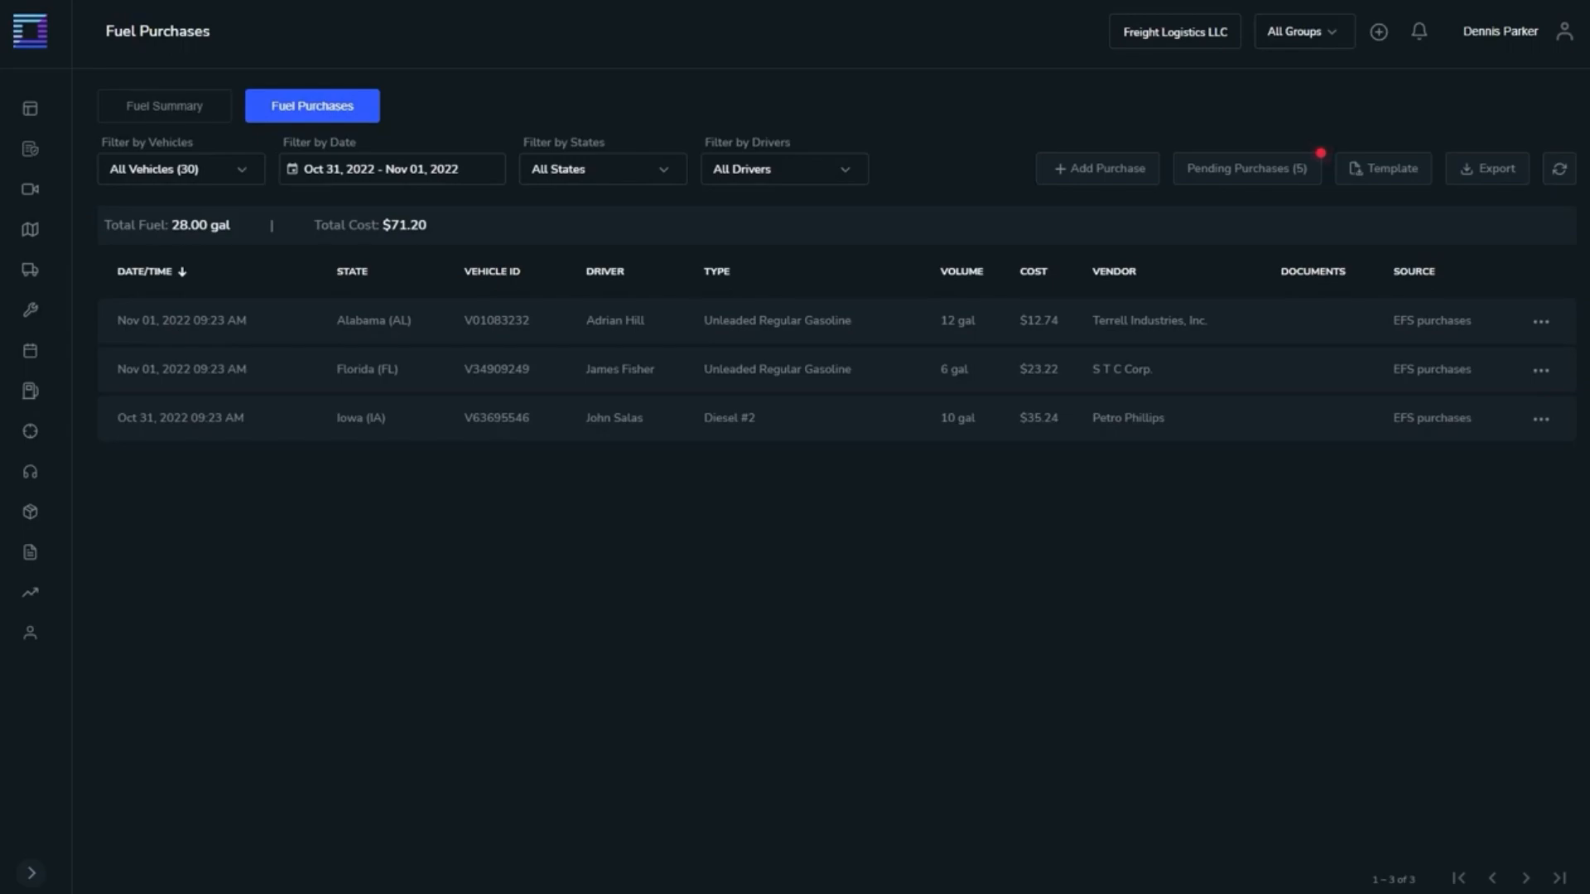
{"action": "left_click", "coordinate": [1246, 168]}
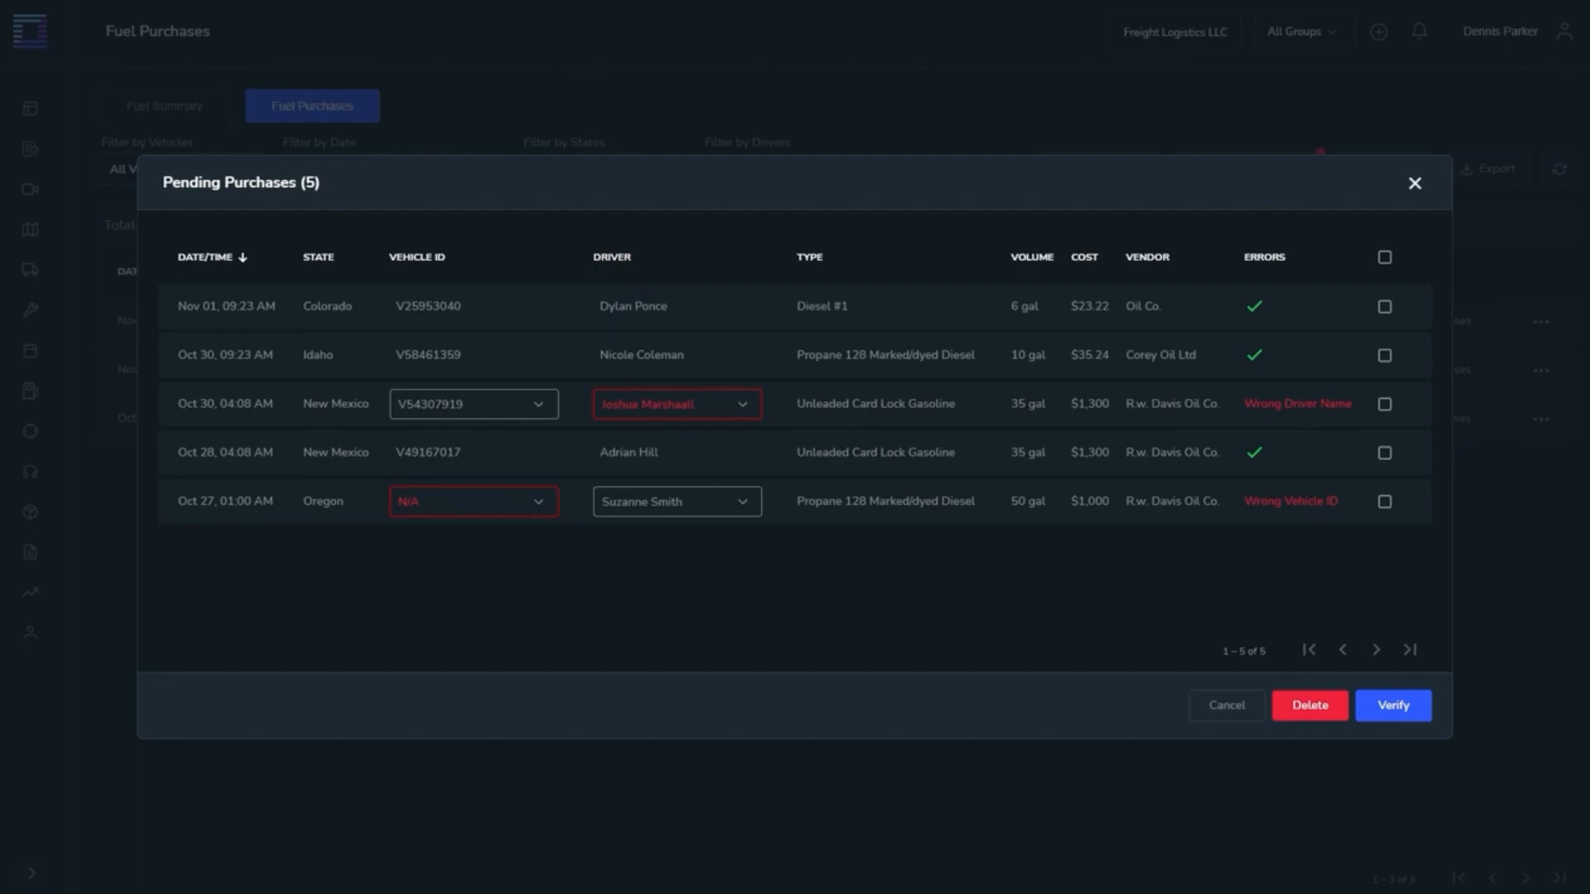
{"action": "left_click", "coordinate": [317, 257]}
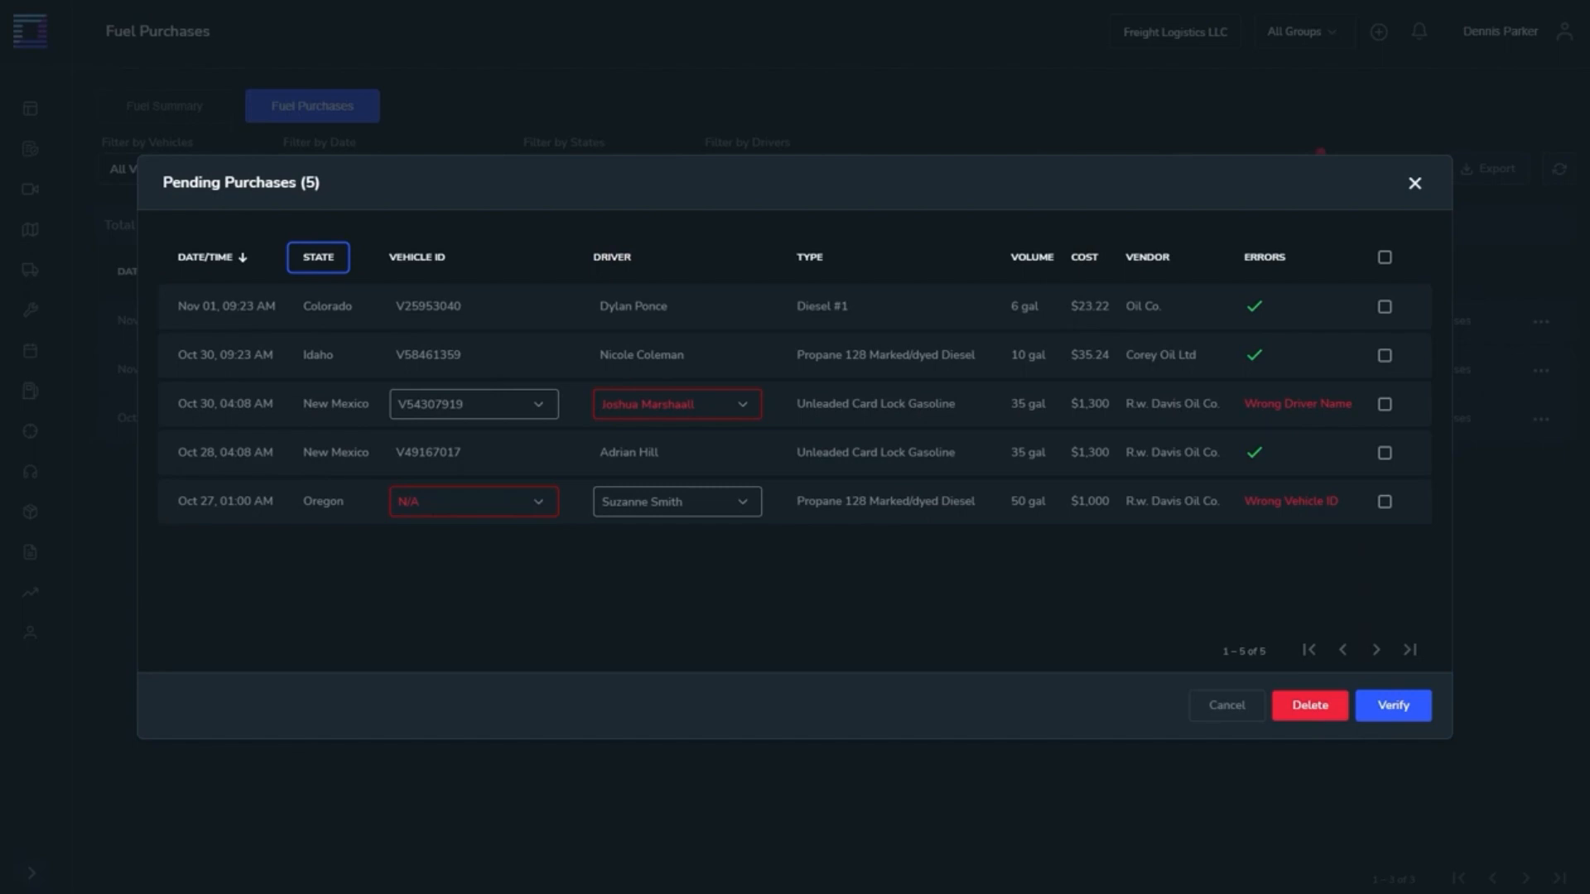
{"action": "left_click", "coordinate": [416, 256]}
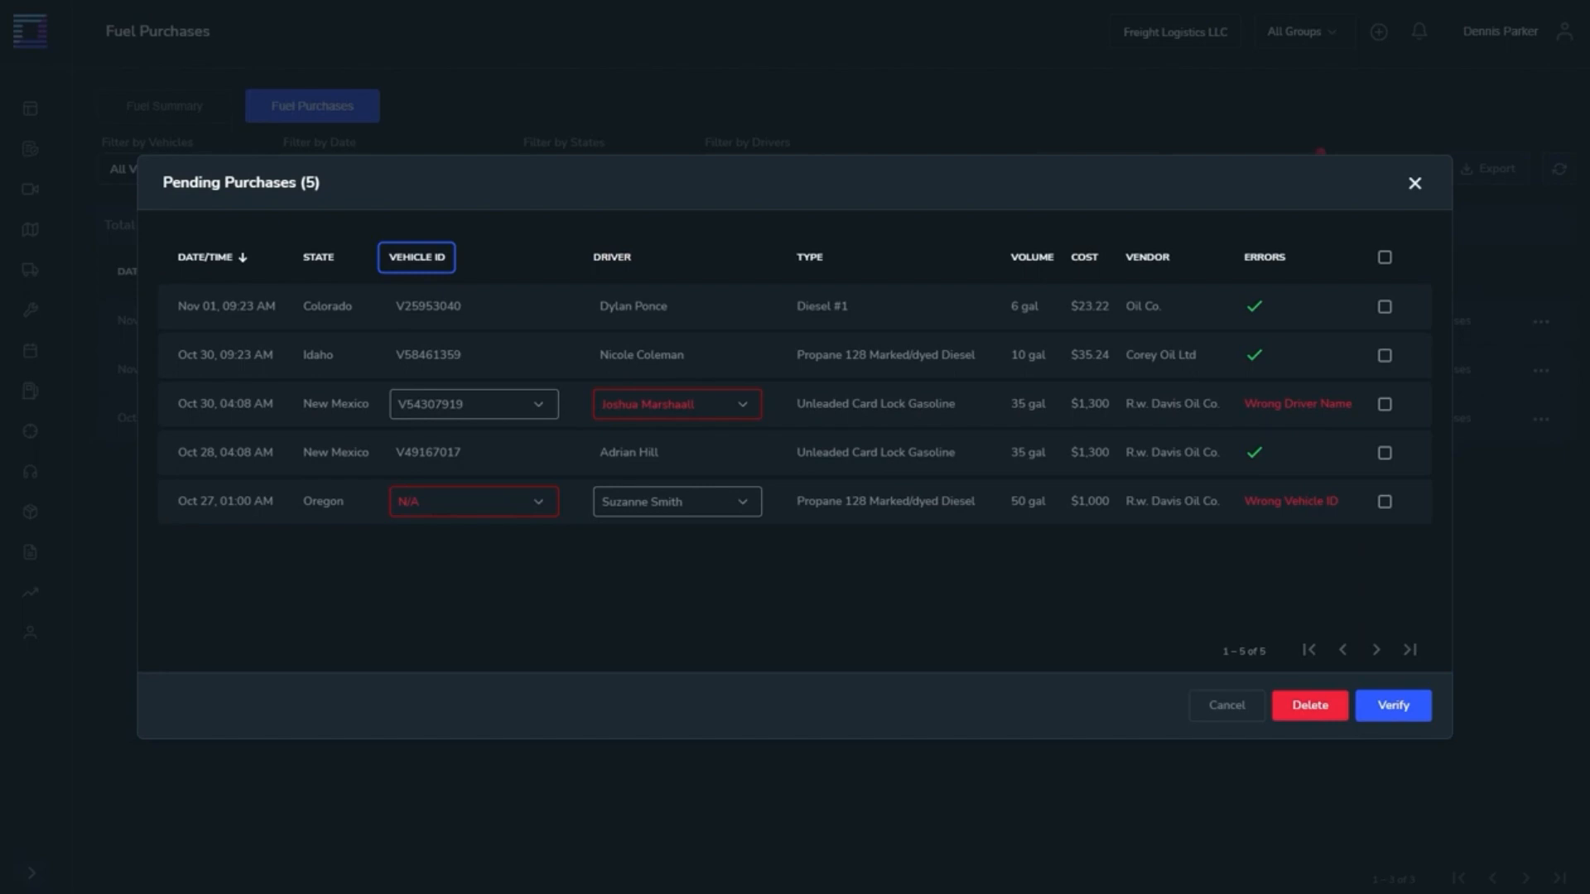
{"action": "left_click", "coordinate": [610, 256]}
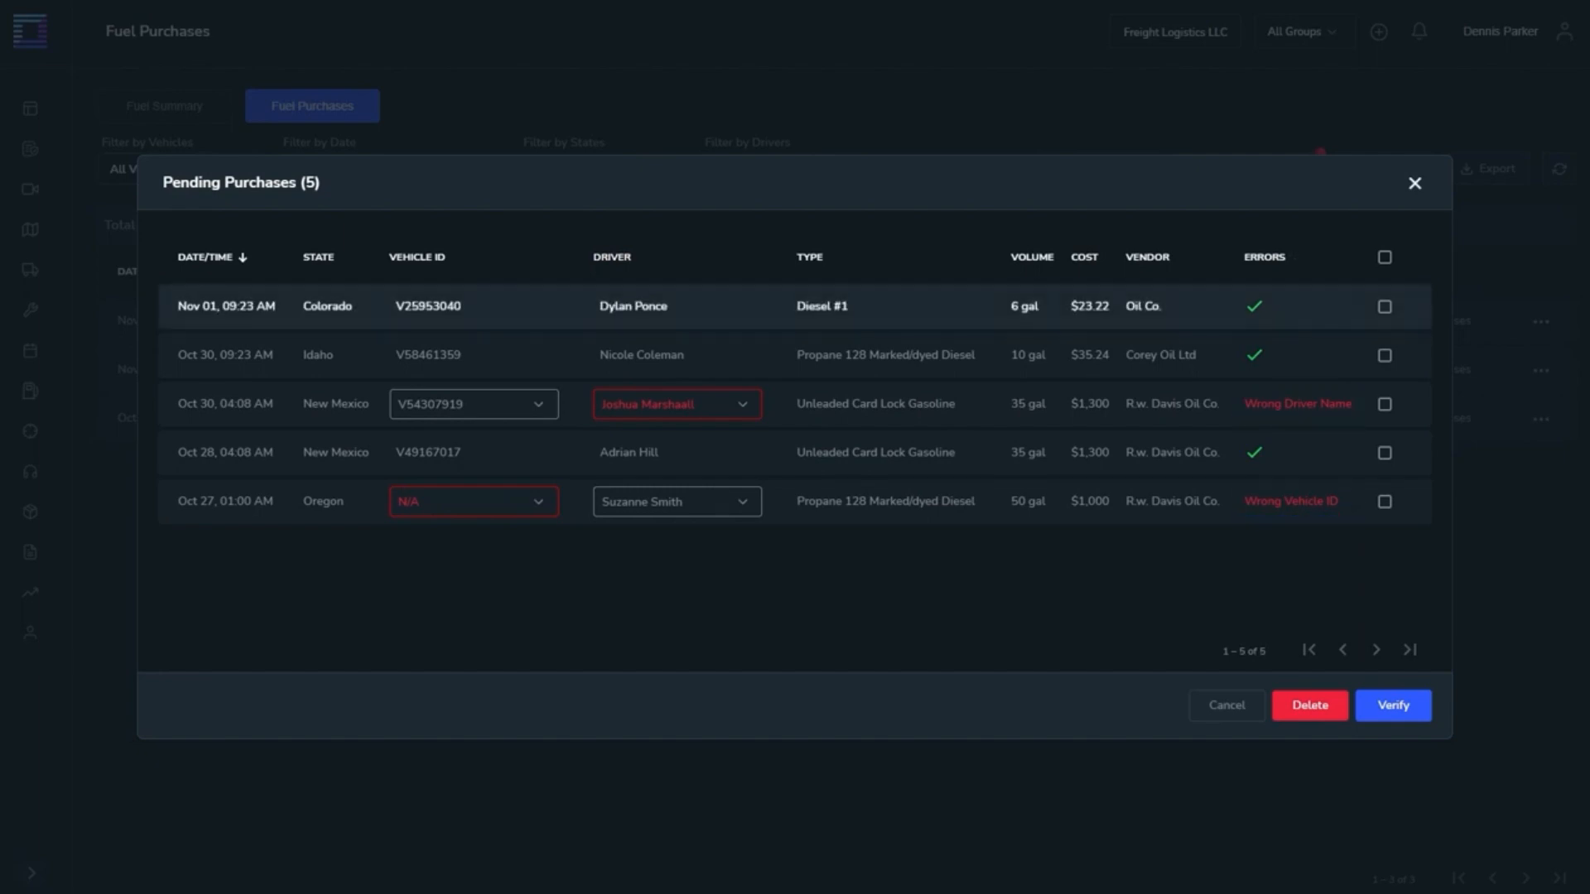
{"action": "left_click", "coordinate": [1383, 306]}
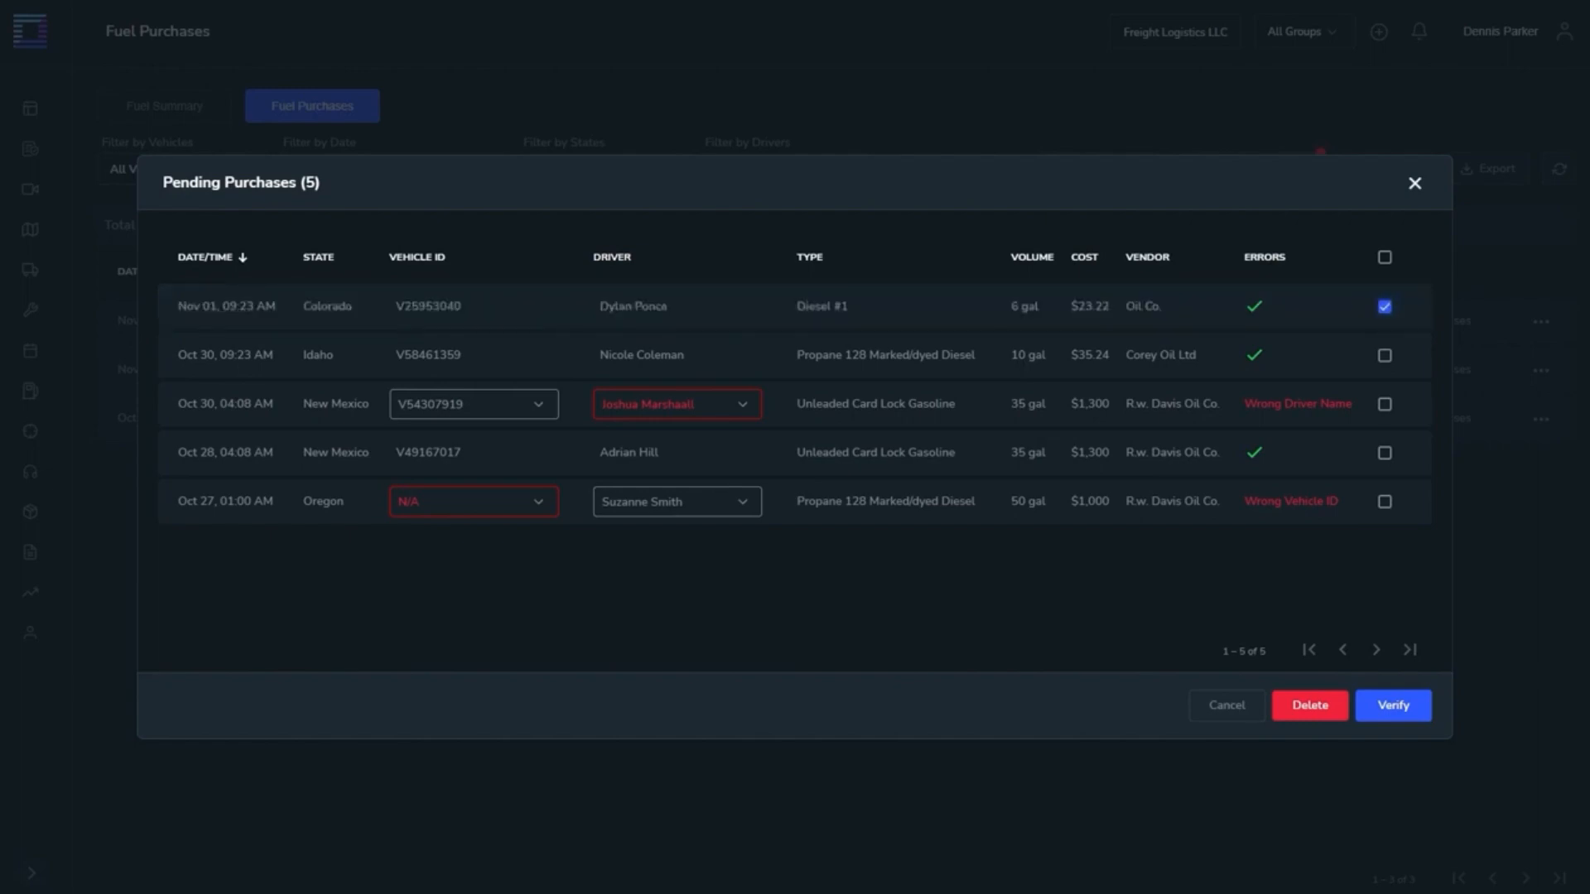